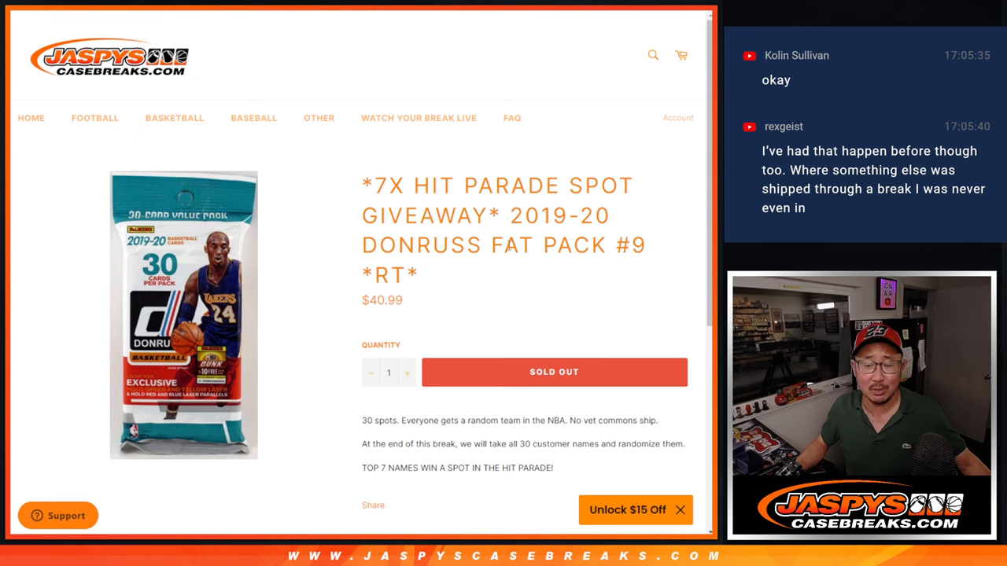
Highlight the HIT PARADE SPOT GIVEAWAY wording at the start of the product title
double_click(388, 275)
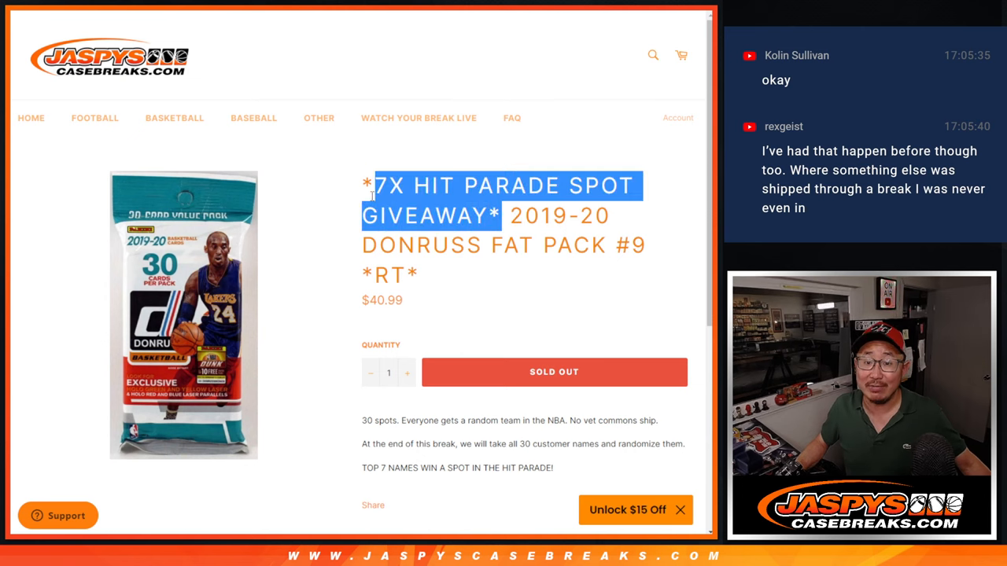
scroll(down, 3)
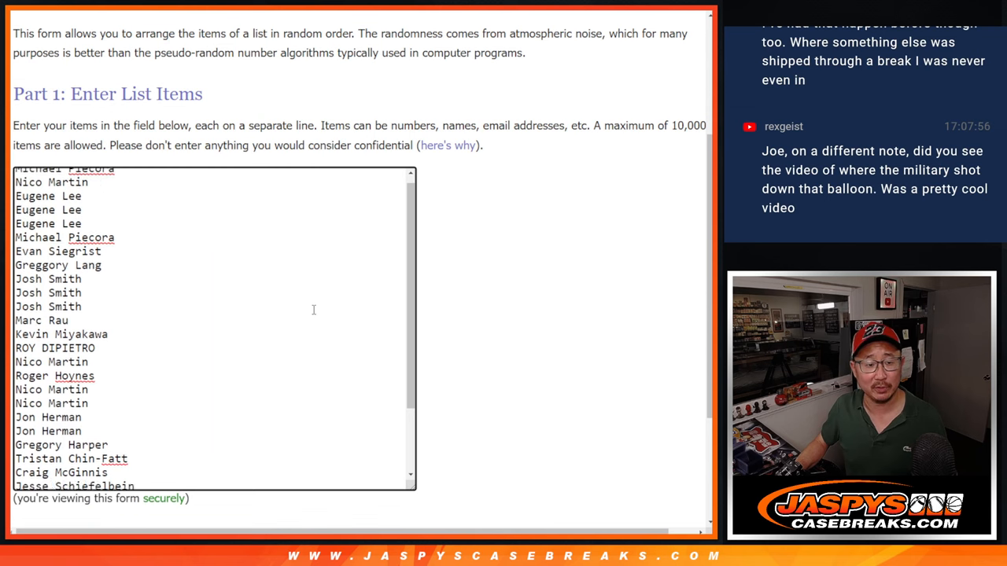
Shuffle the 30 customer names in RANDOM.ORG three times in a row
scroll(down, 3)
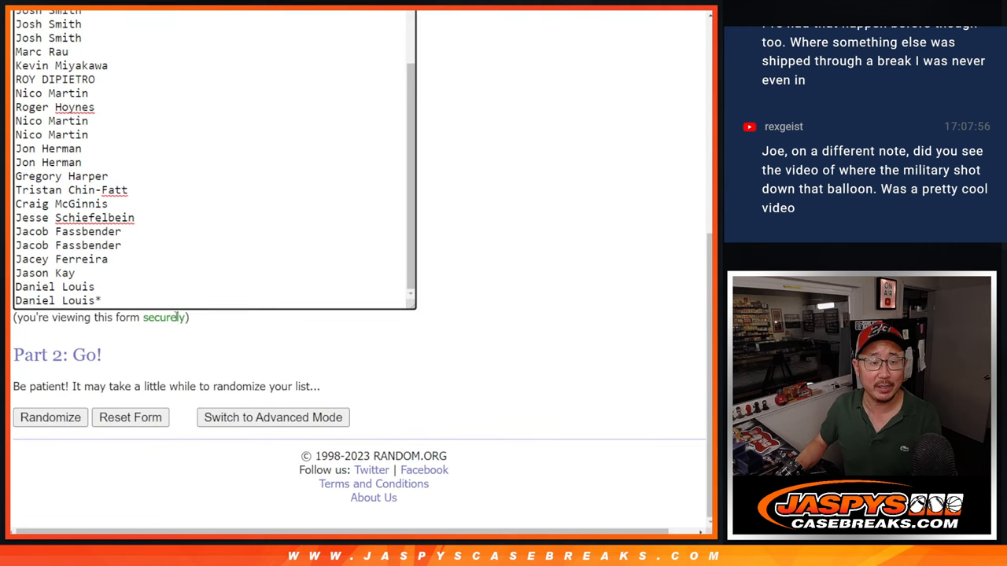
click(50, 418)
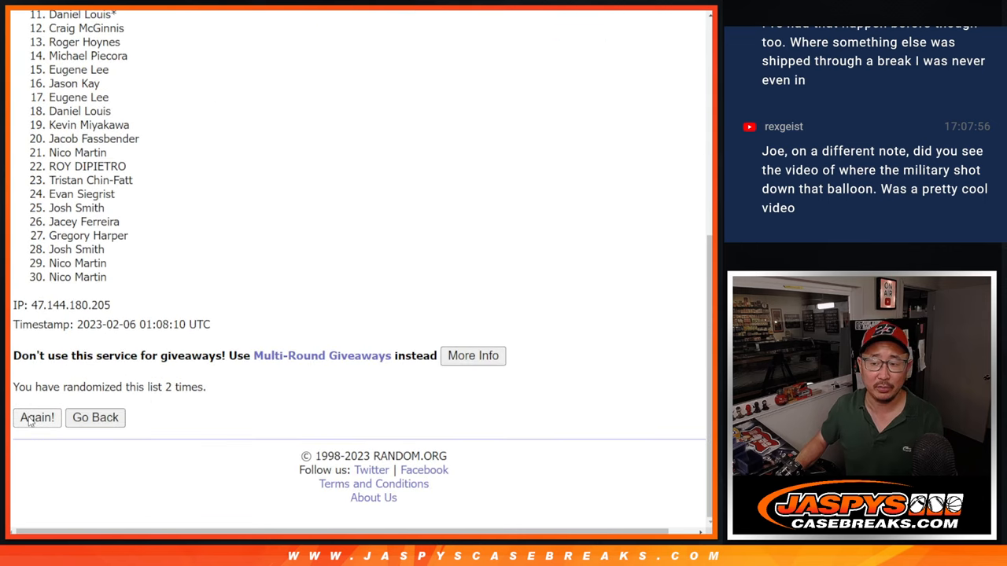
click(36, 418)
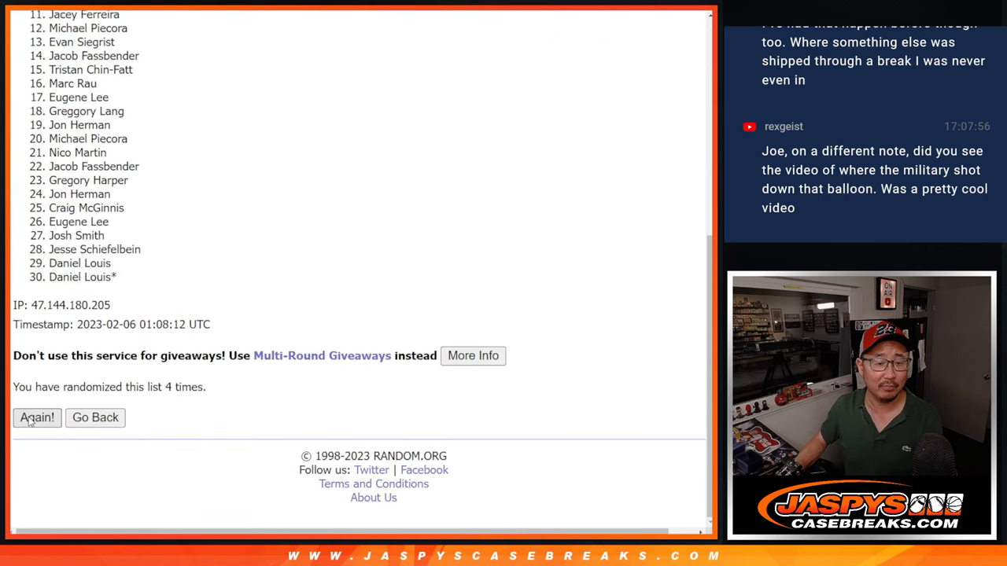
click(36, 417)
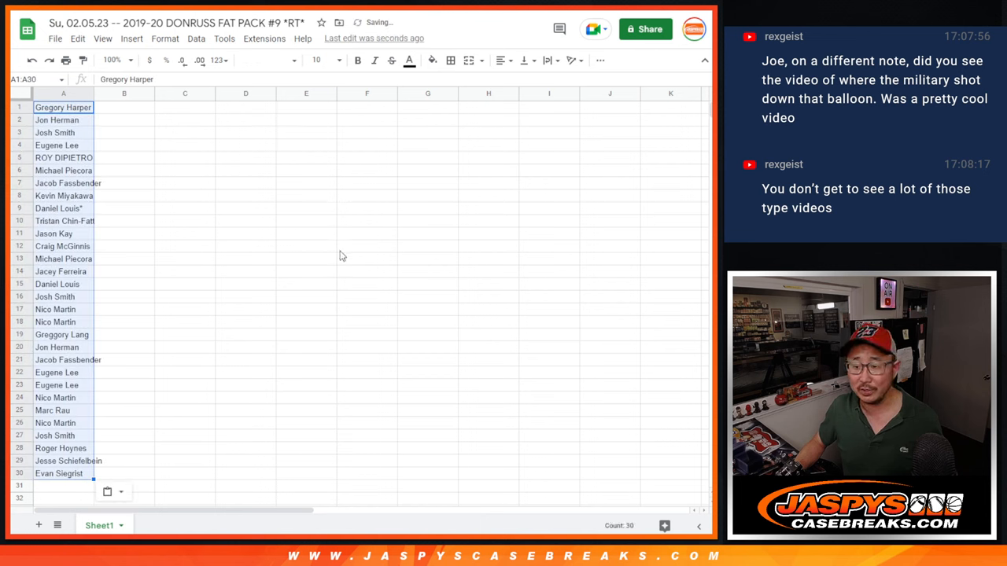
scroll(down, 3)
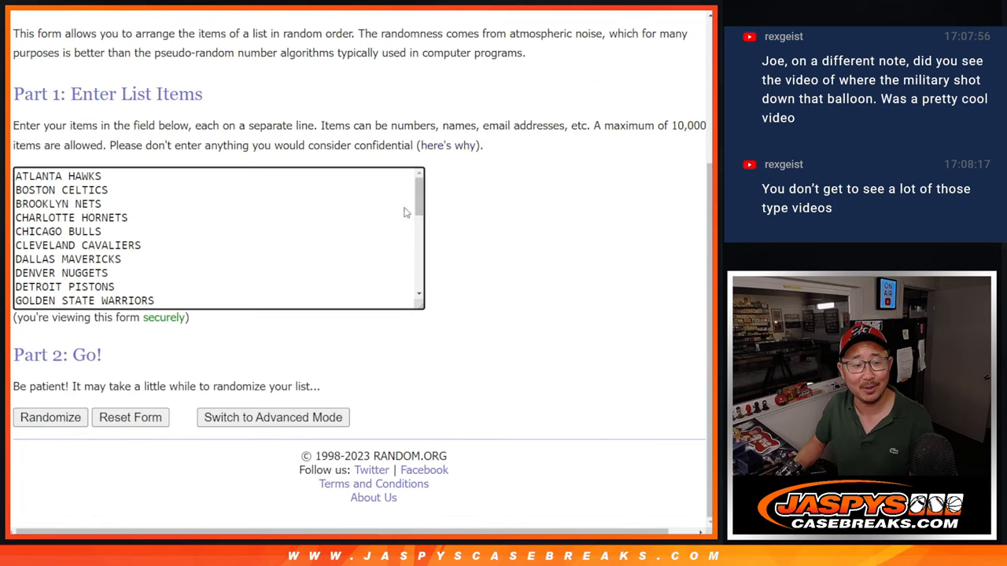
Shuffle the 30 NBA team names three times and scroll to the final order
click(49, 418)
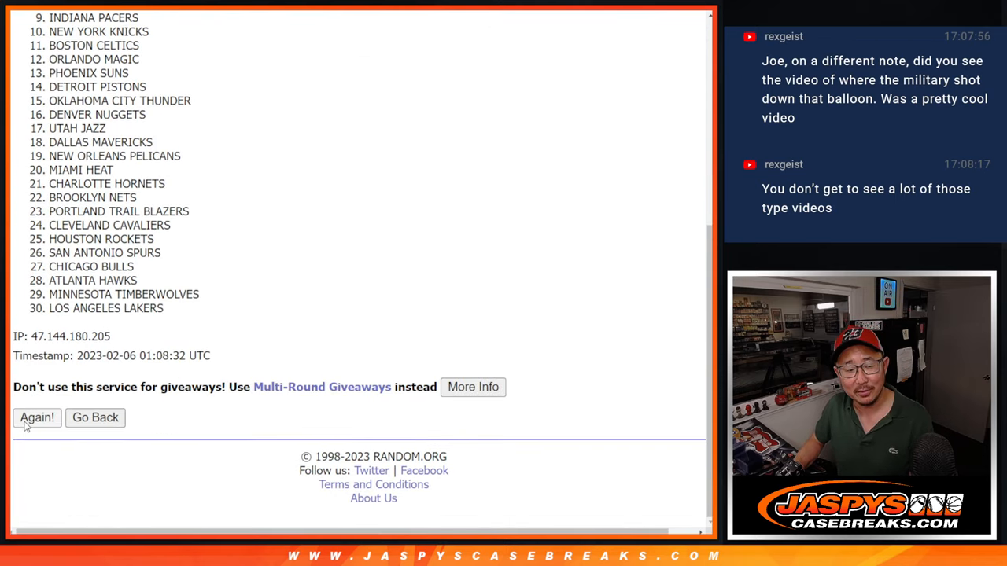
click(36, 418)
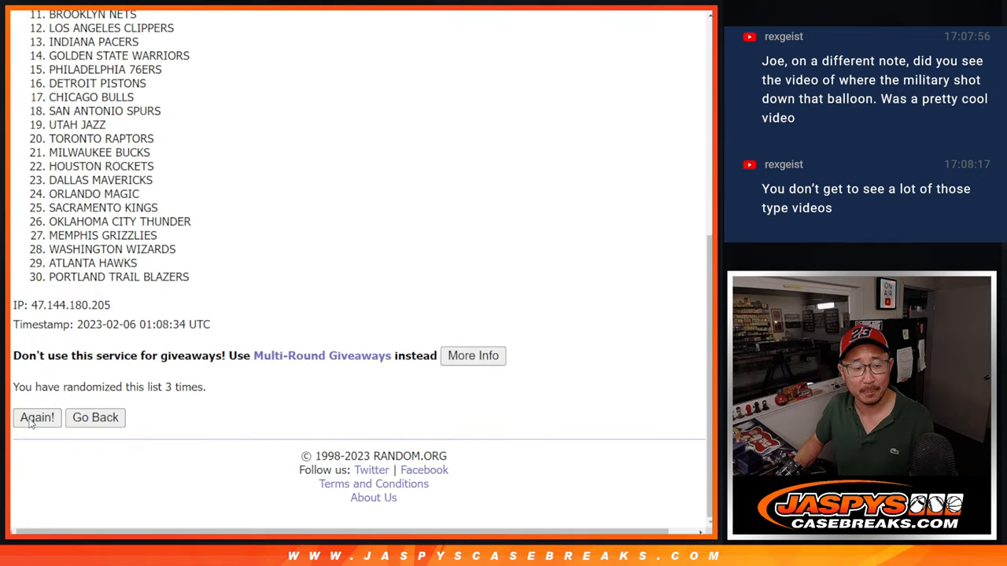
click(36, 418)
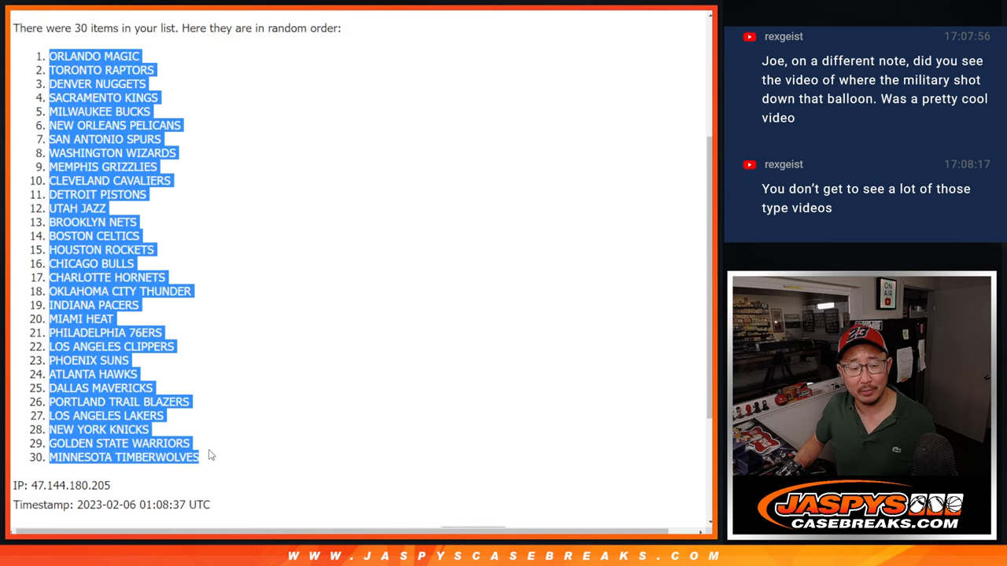
scroll(down, 3)
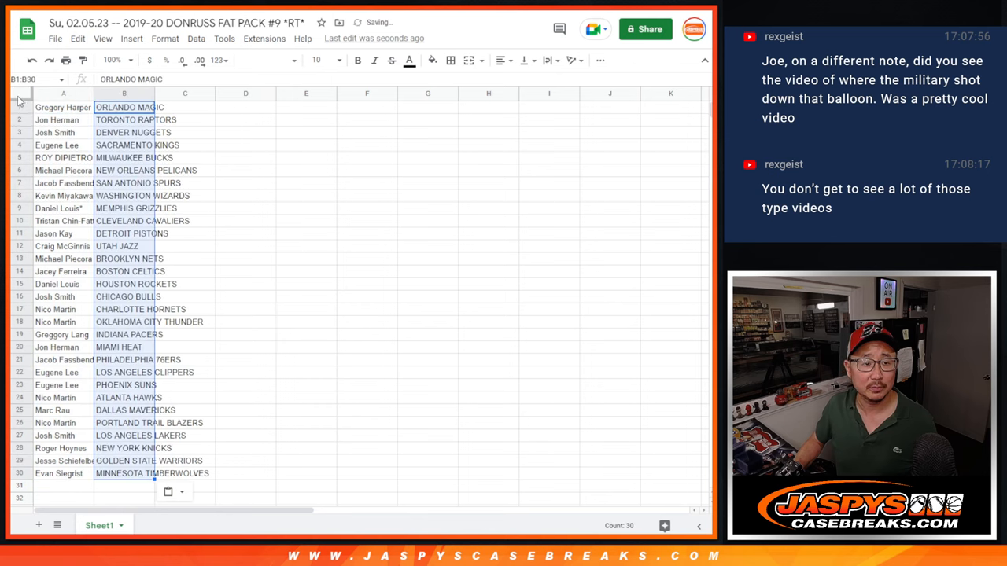
Select the name-and-team rows and sort the sheet by team name A to Z
click(336, 60)
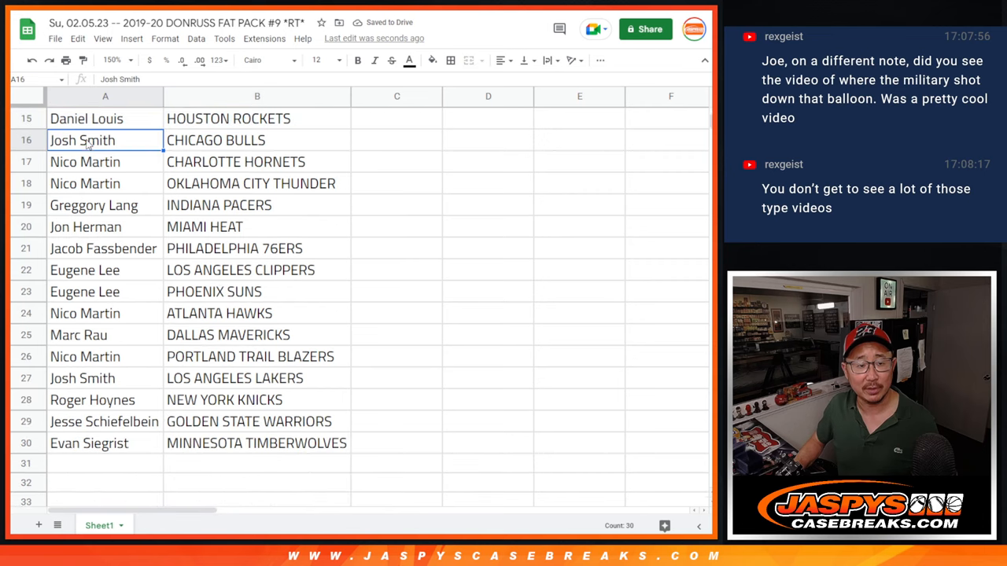
drag(82, 140, 257, 443)
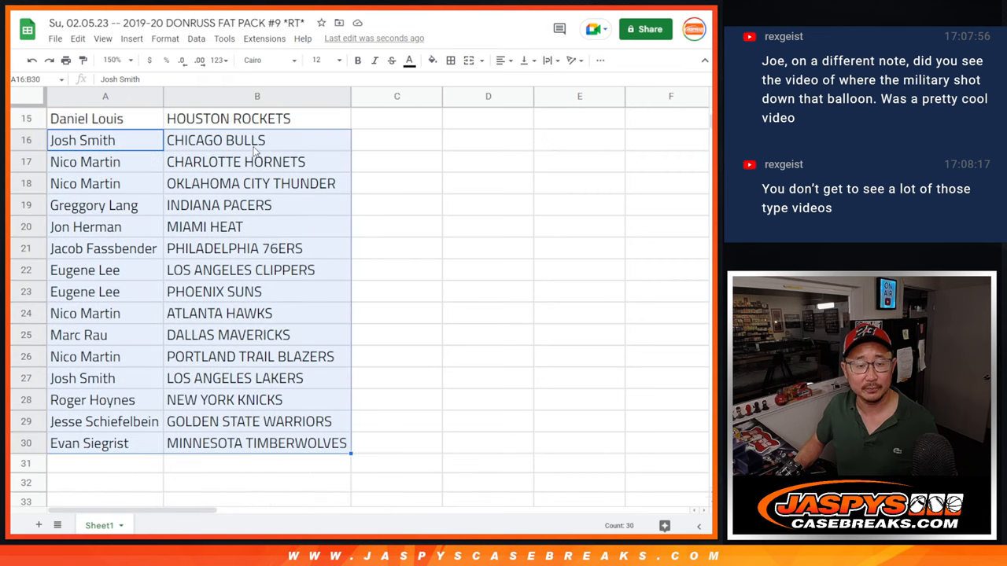
click(116, 61)
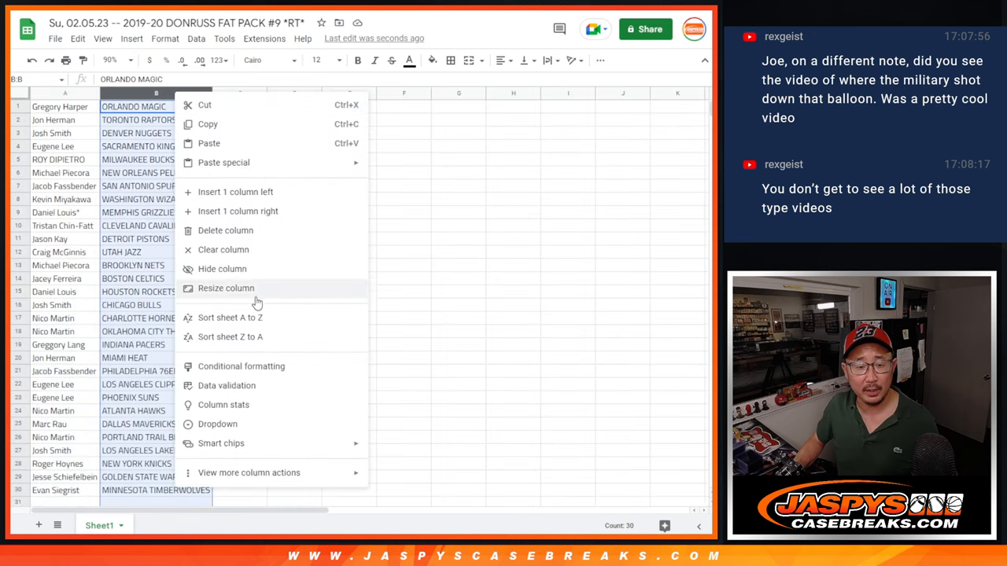
click(229, 317)
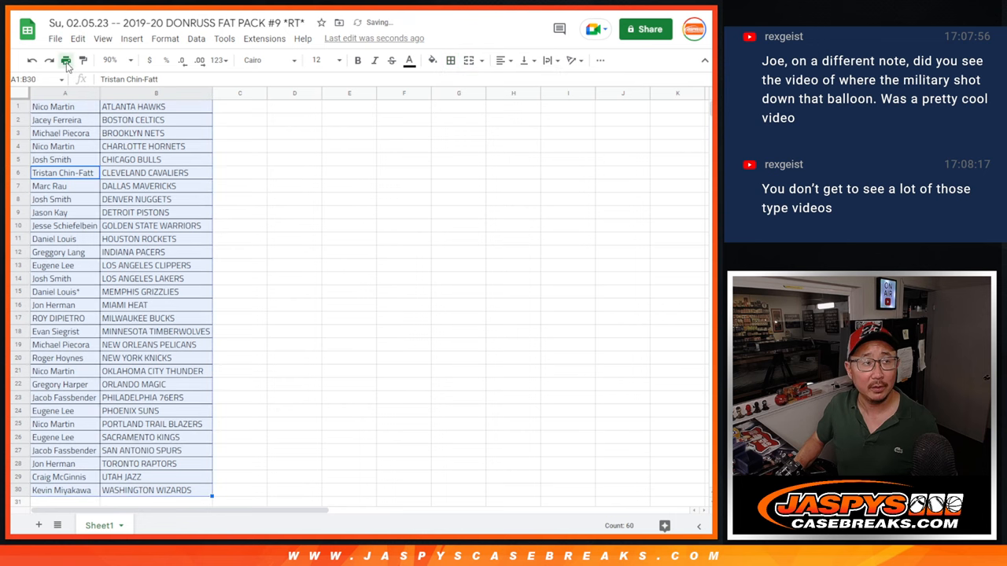
Print the sorted name-and-team table through Print settings and the printer dialog
click(64, 61)
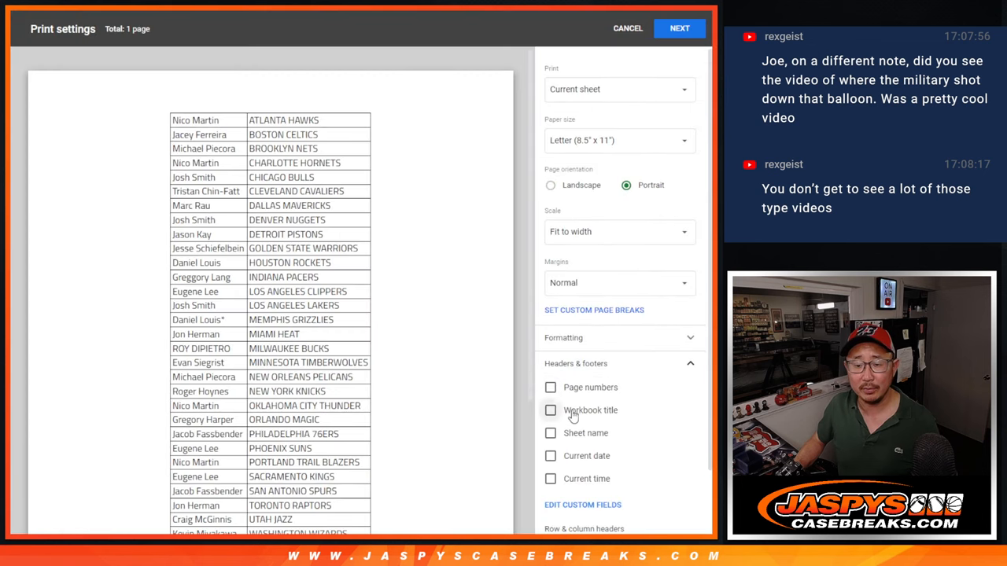
click(679, 27)
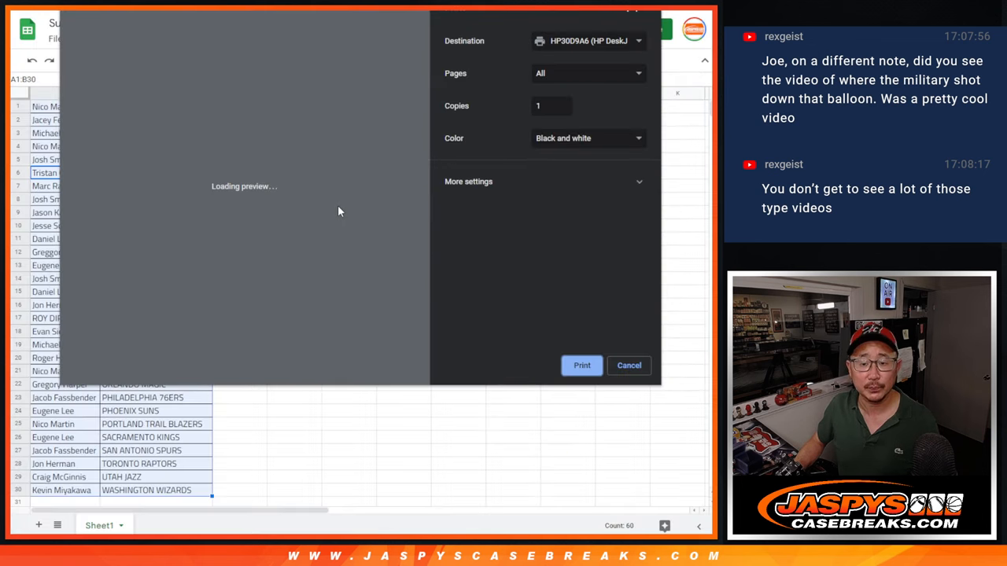
click(629, 366)
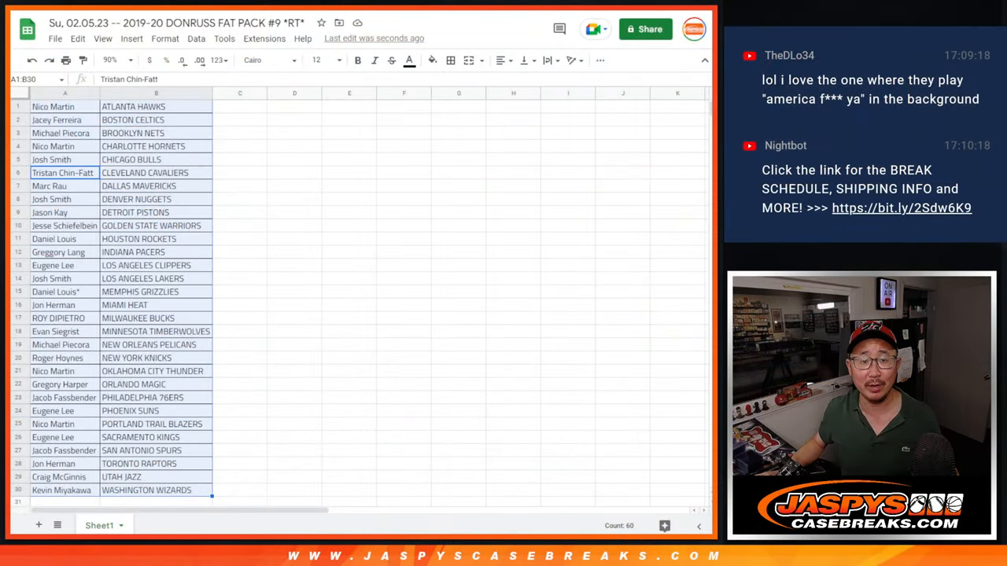
mouse_move(85, 119)
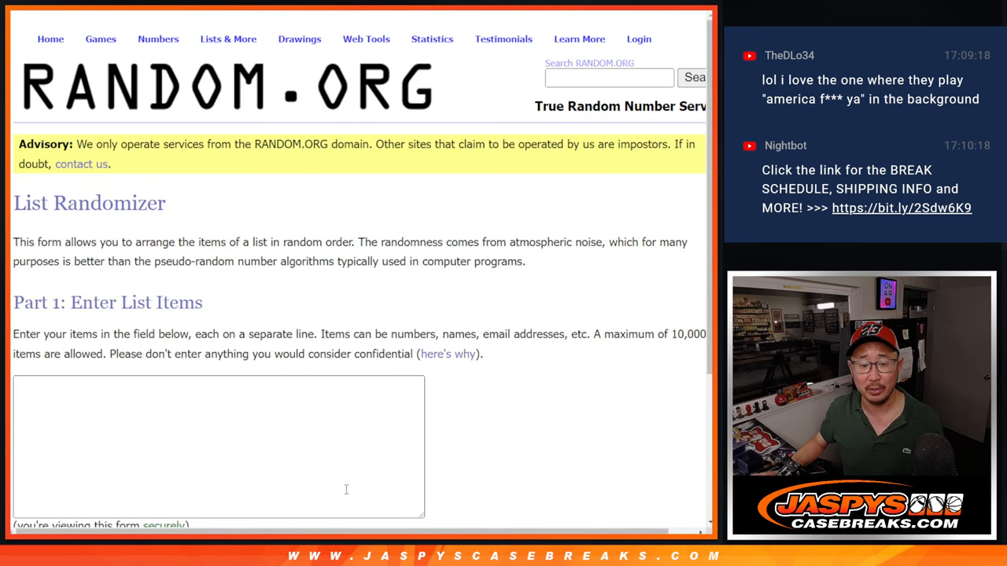
Return to the List Randomizer holding the team-sorted names and shuffle them repeatedly
scroll(down, 3)
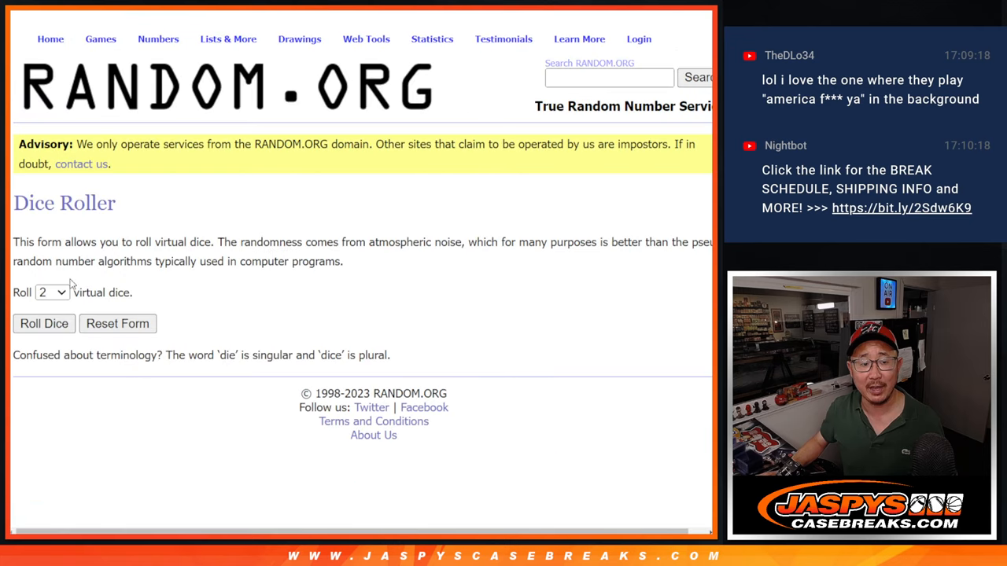
click(43, 324)
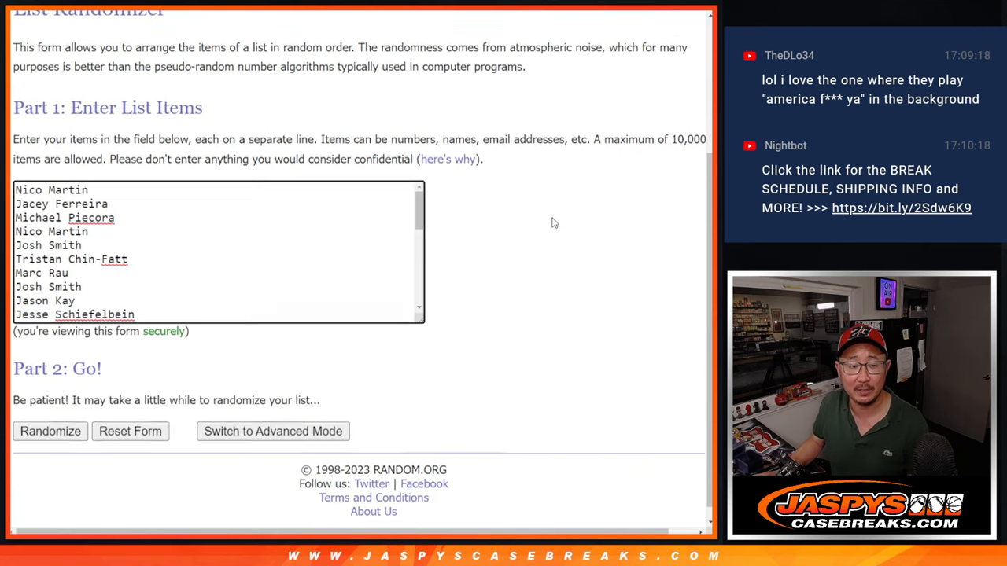
click(50, 431)
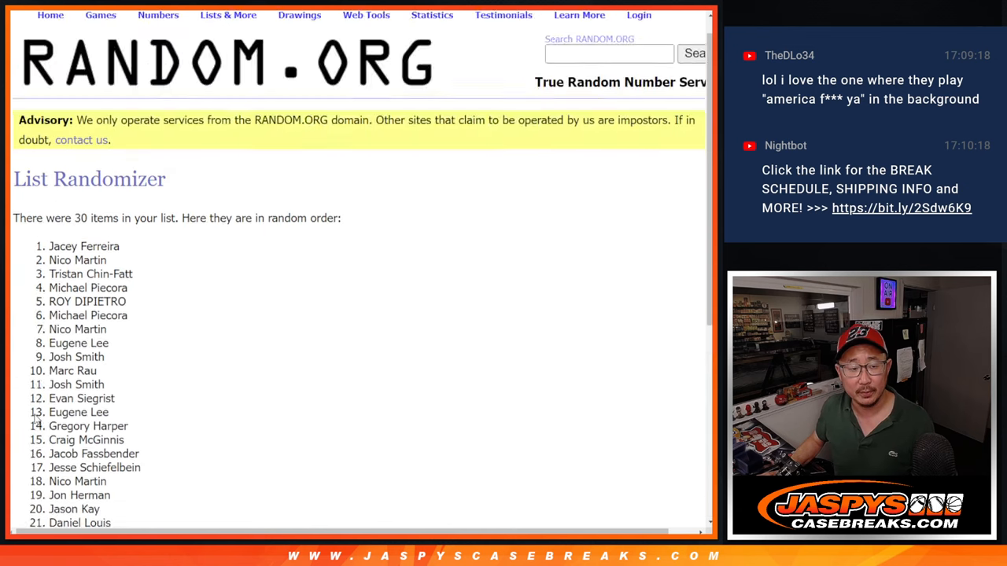
scroll(down, 3)
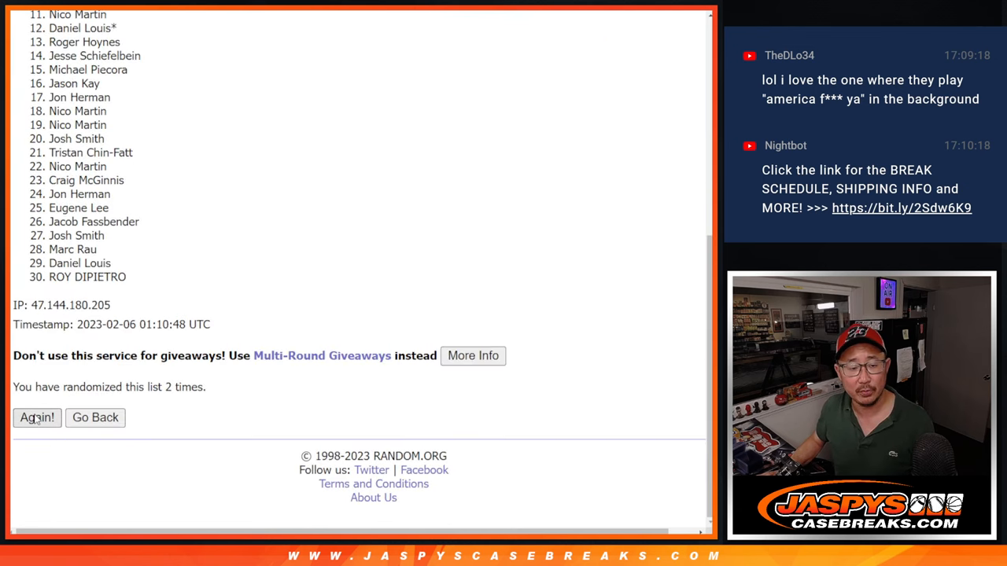
click(36, 418)
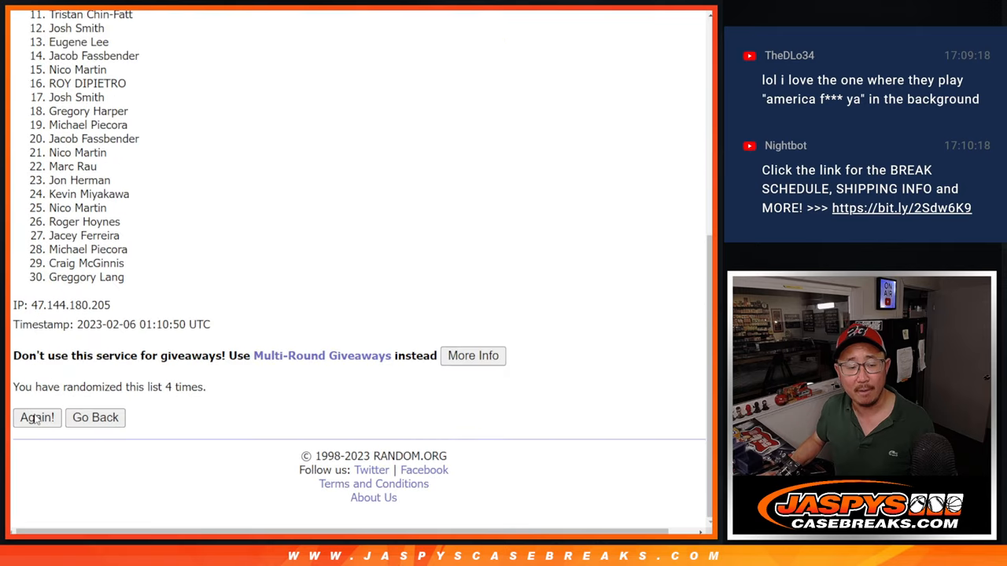
click(36, 418)
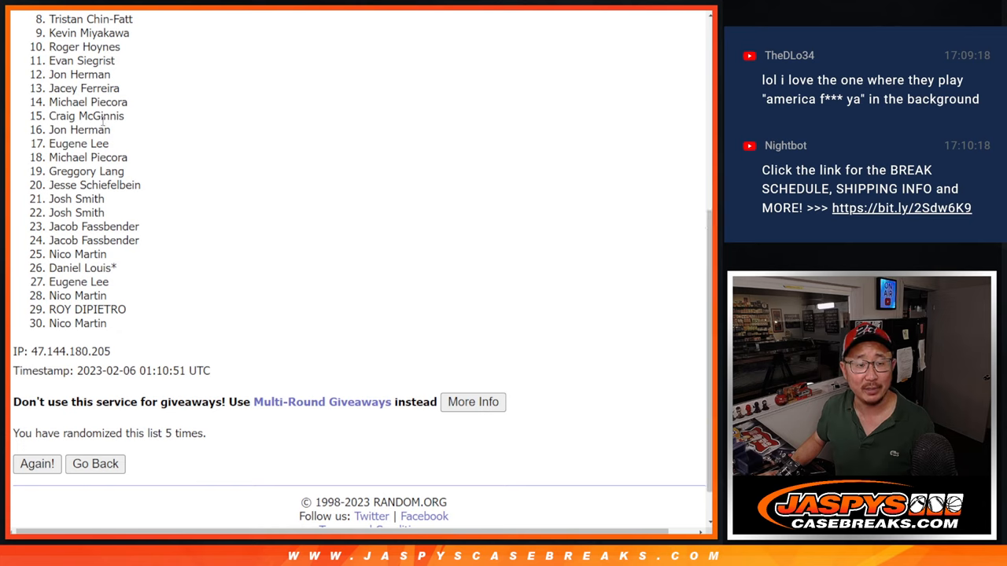
mouse_move(260, 287)
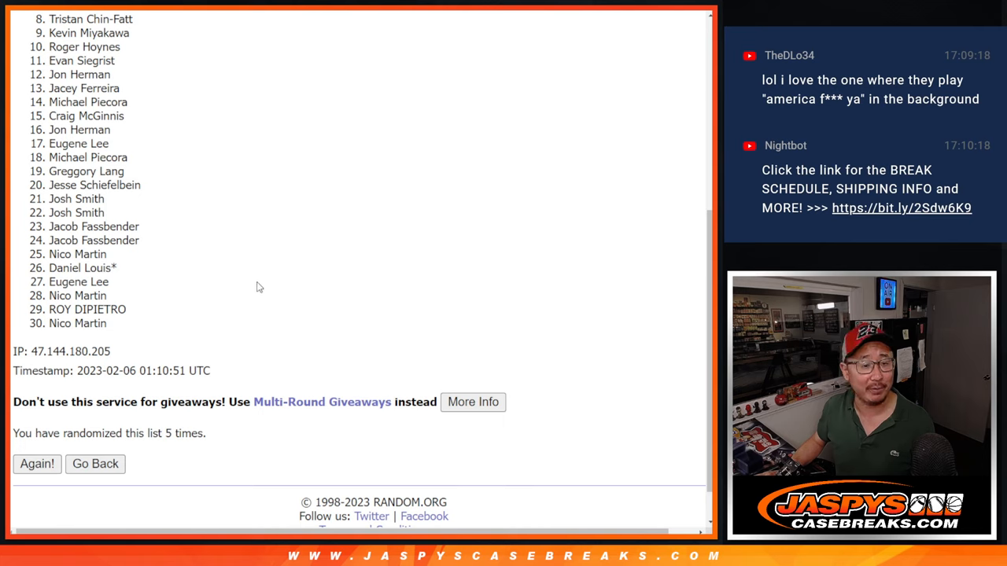